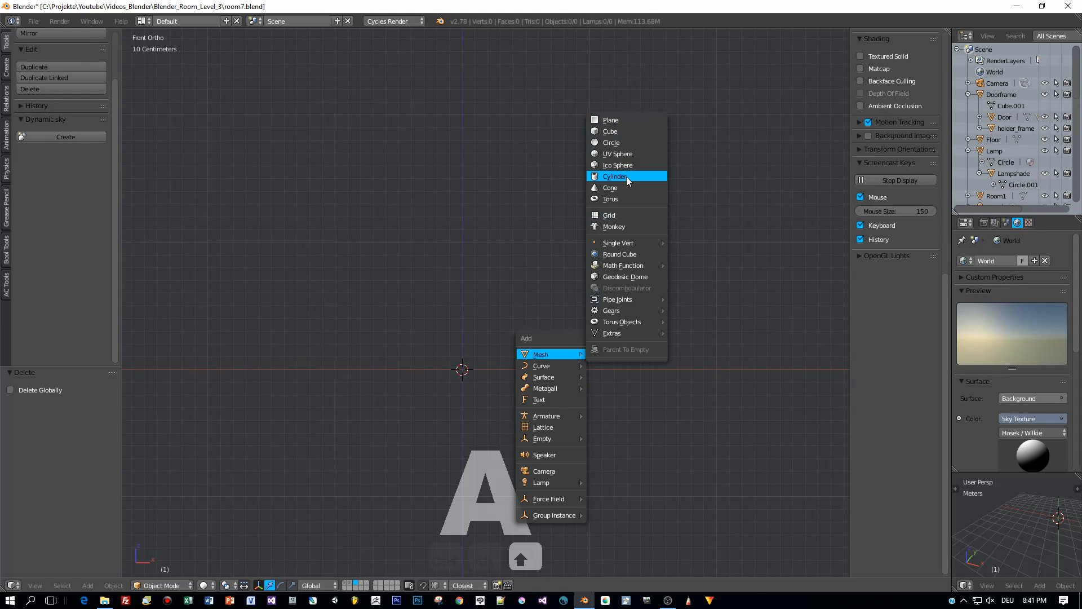
- Add a cylinder mesh as a tall thin rod and apply its scale
{"action": "left_click", "coordinate": [616, 176]}
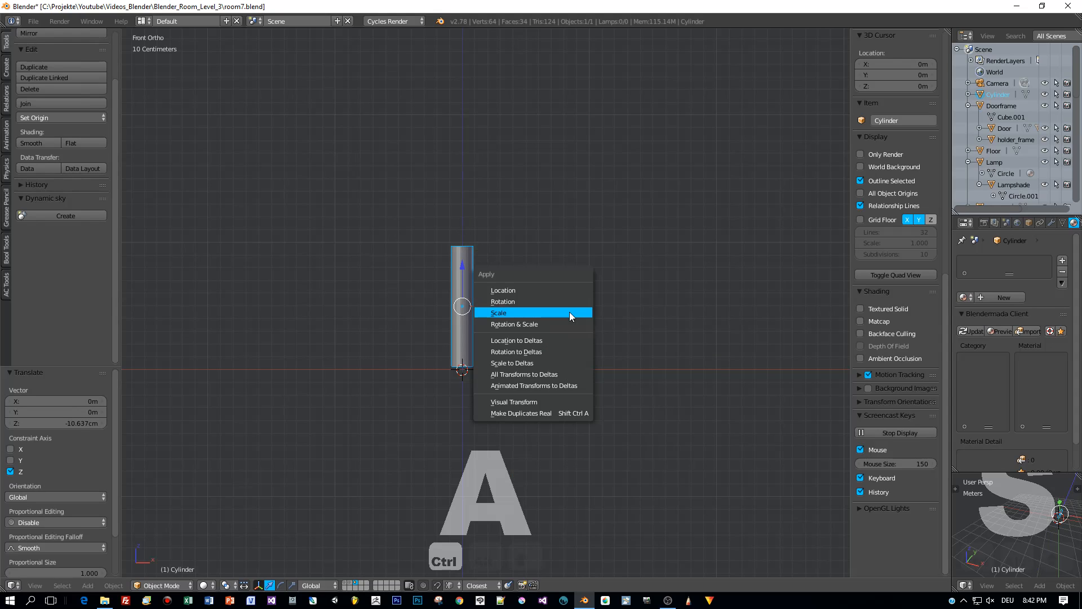
{"action": "left_click", "coordinate": [498, 312]}
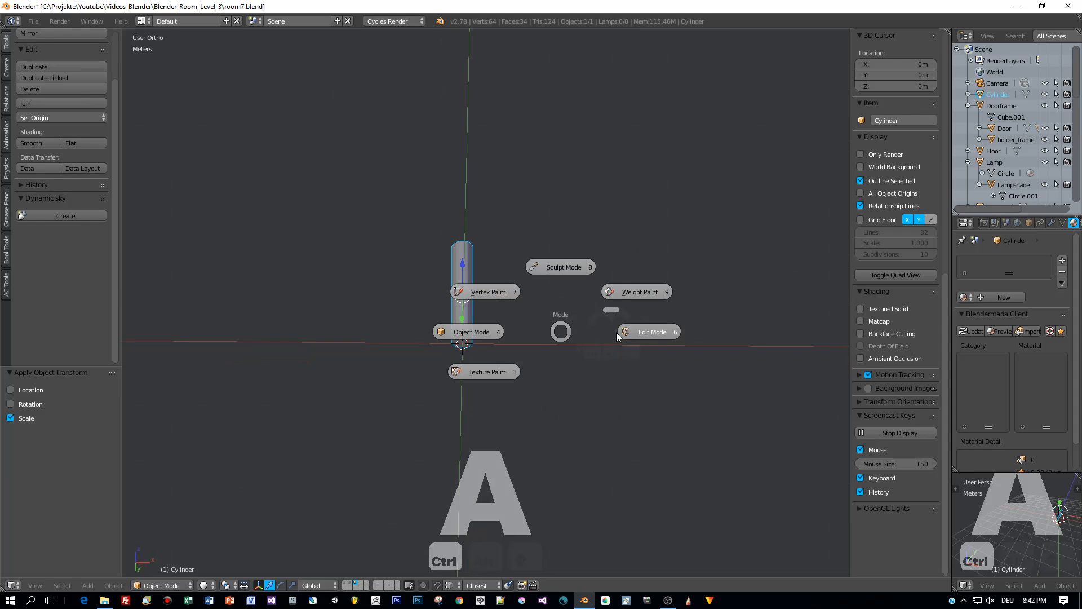
- Delete the cylinder's top cap face in Edit Mode and extrude the bottom edge slightly
{"action": "left_click", "coordinate": [652, 332]}
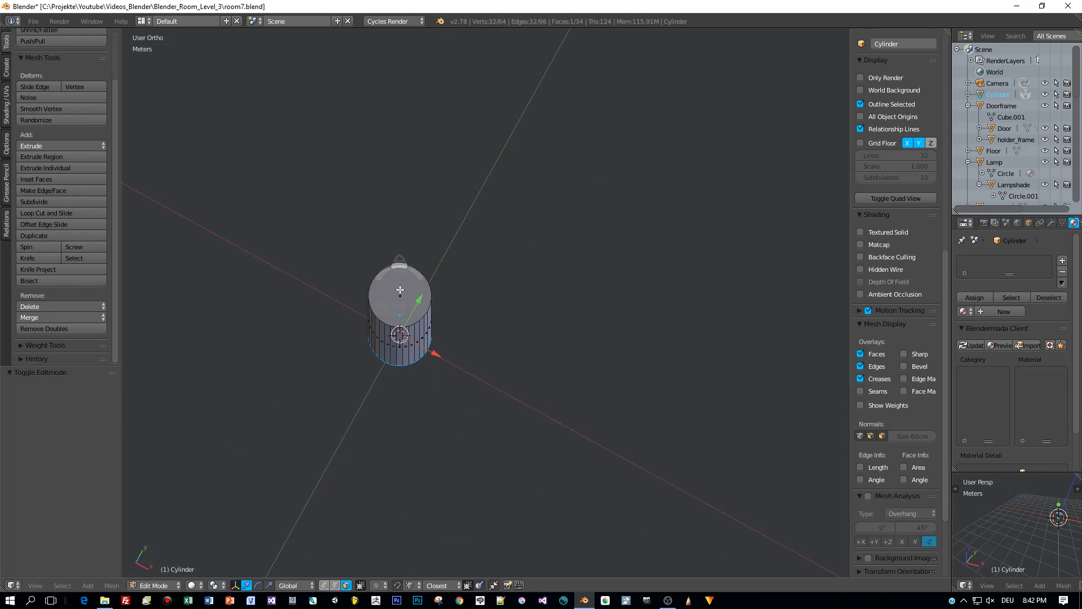
{"action": "key", "text": "x"}
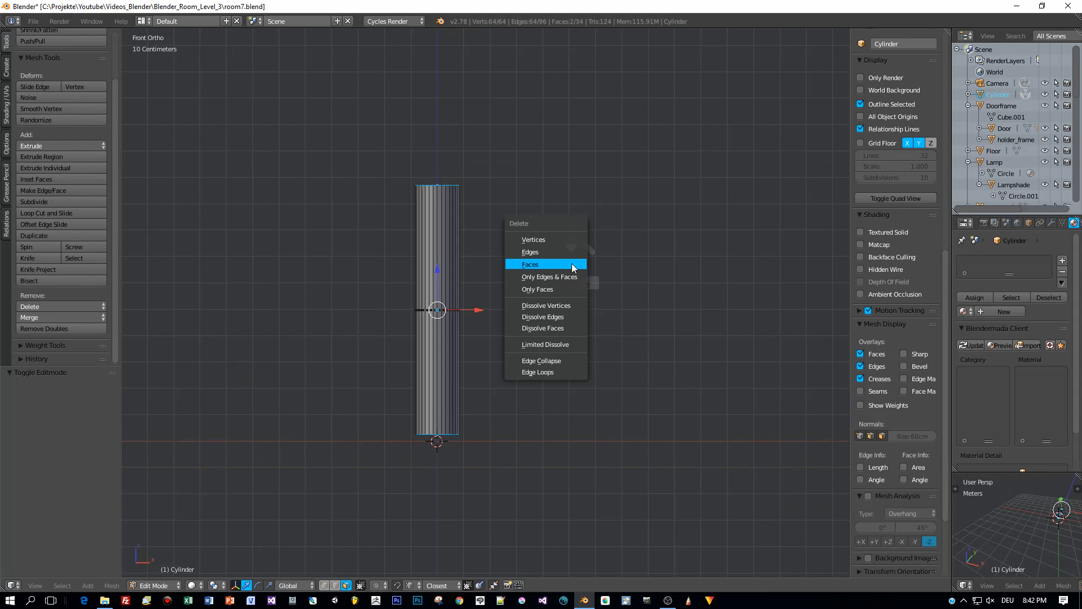
{"action": "left_click", "coordinate": [530, 264]}
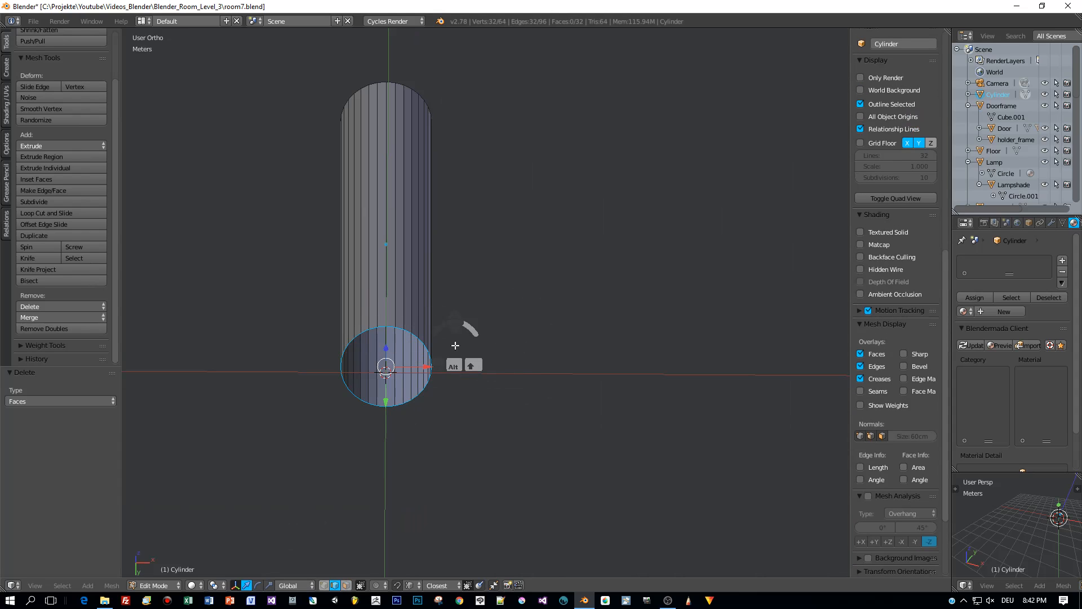
{"action": "key", "text": "e"}
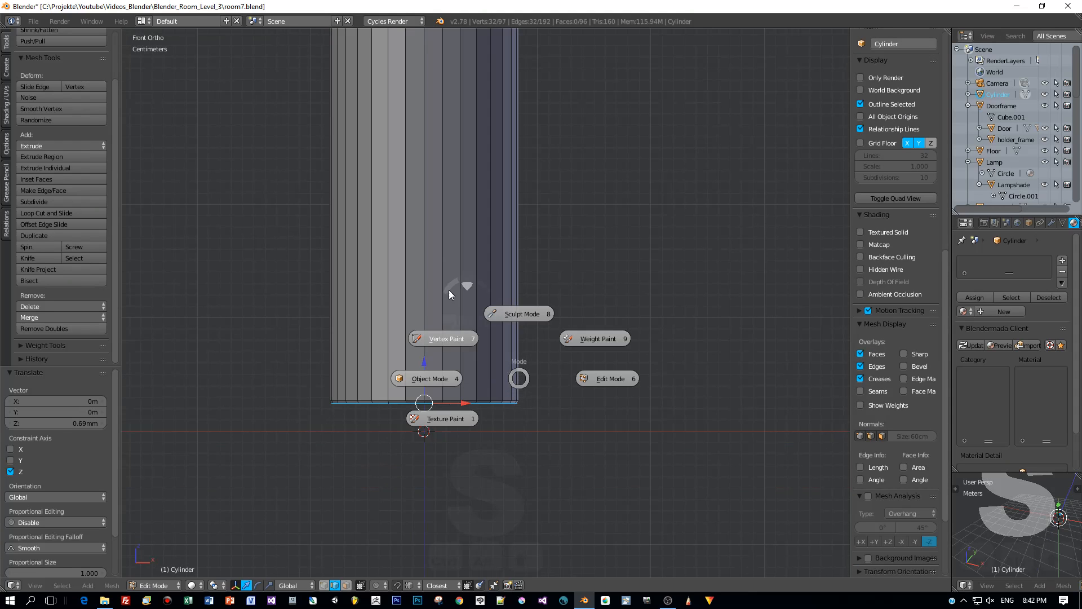
{"action": "left_click", "coordinate": [428, 379]}
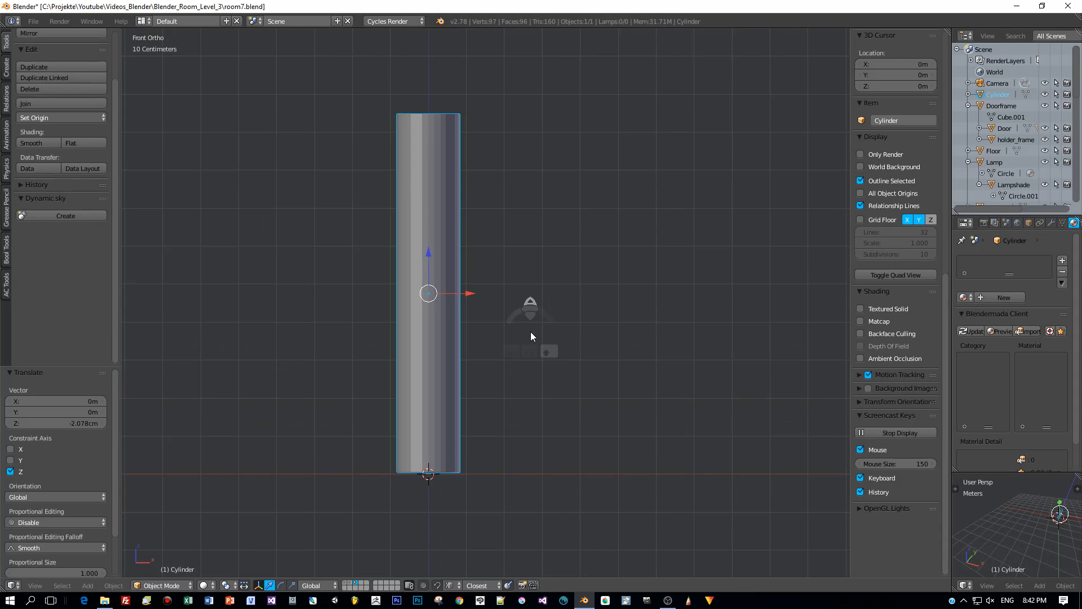
{"action": "mouse_move", "coordinate": [519, 278]}
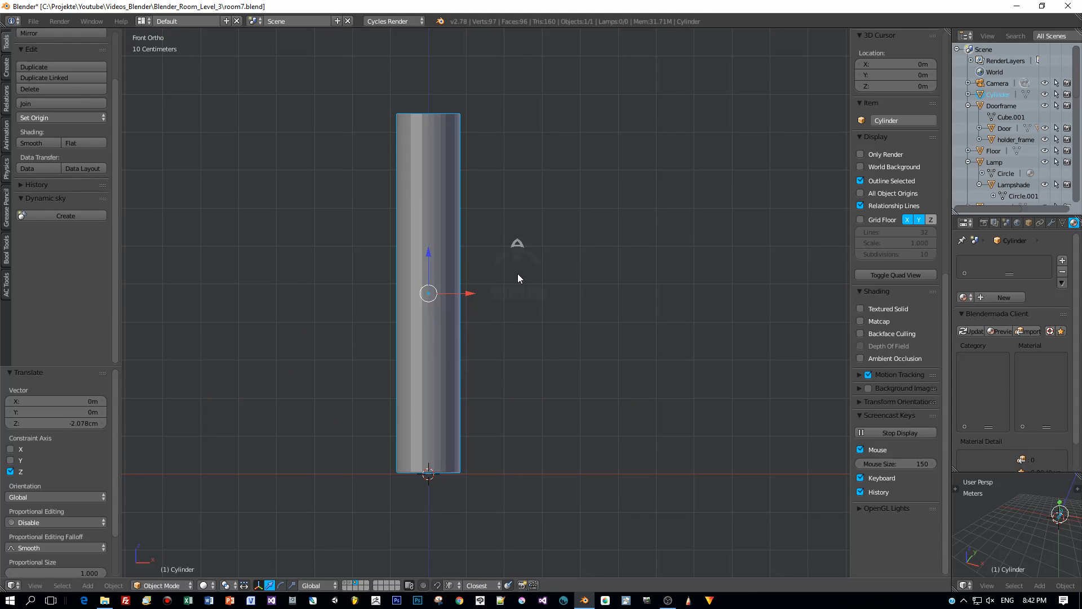
{"action": "key", "text": "Tab"}
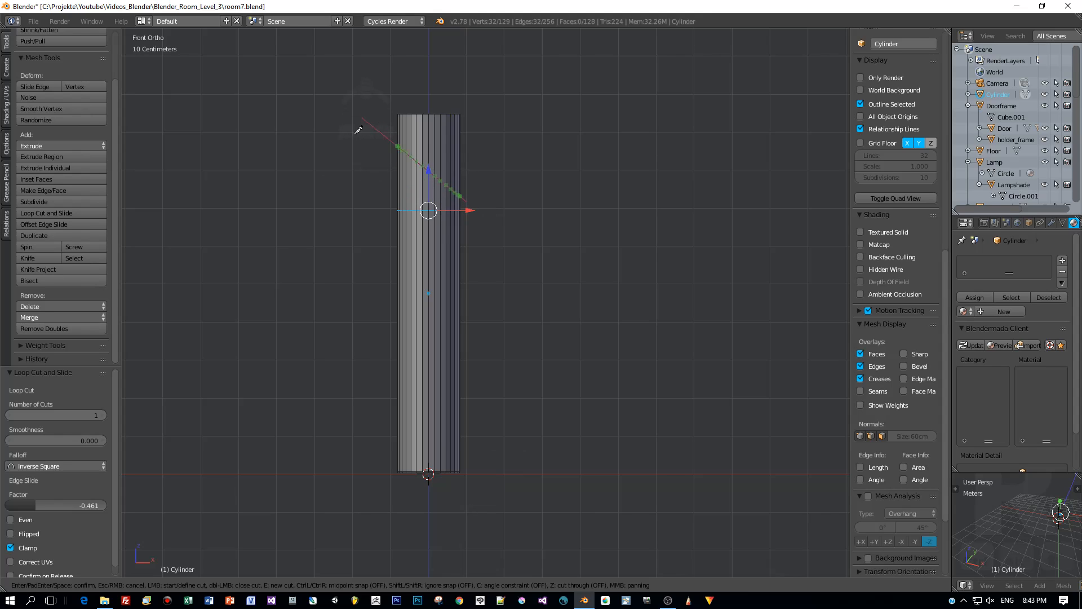
- Slice a diagonal knife cut across the top of the tube for the 45-degree end
{"action": "key", "text": "c"}
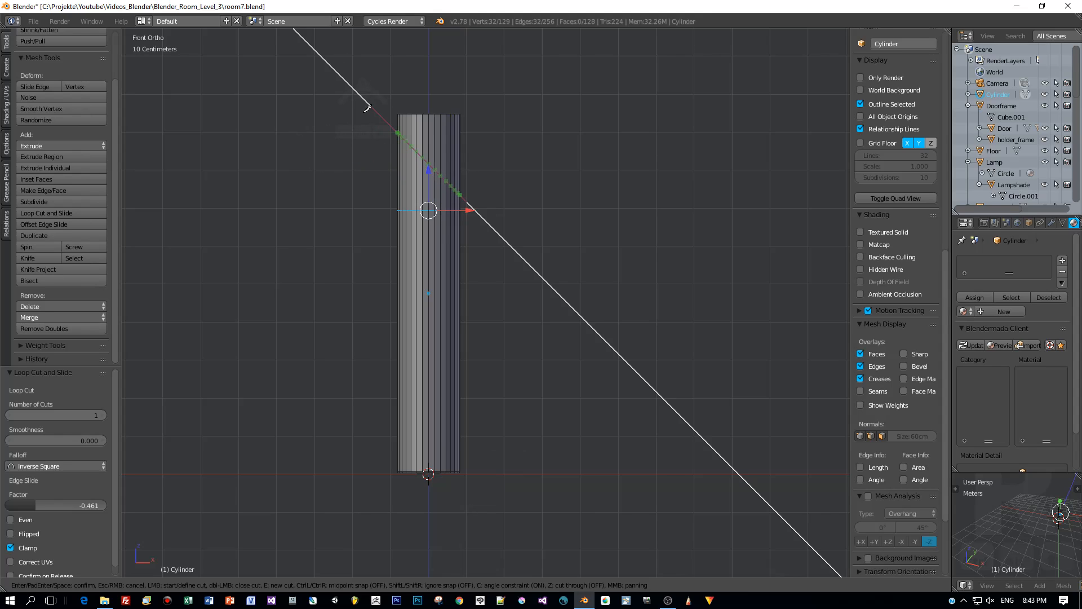
{"action": "mouse_move", "coordinate": [371, 114]}
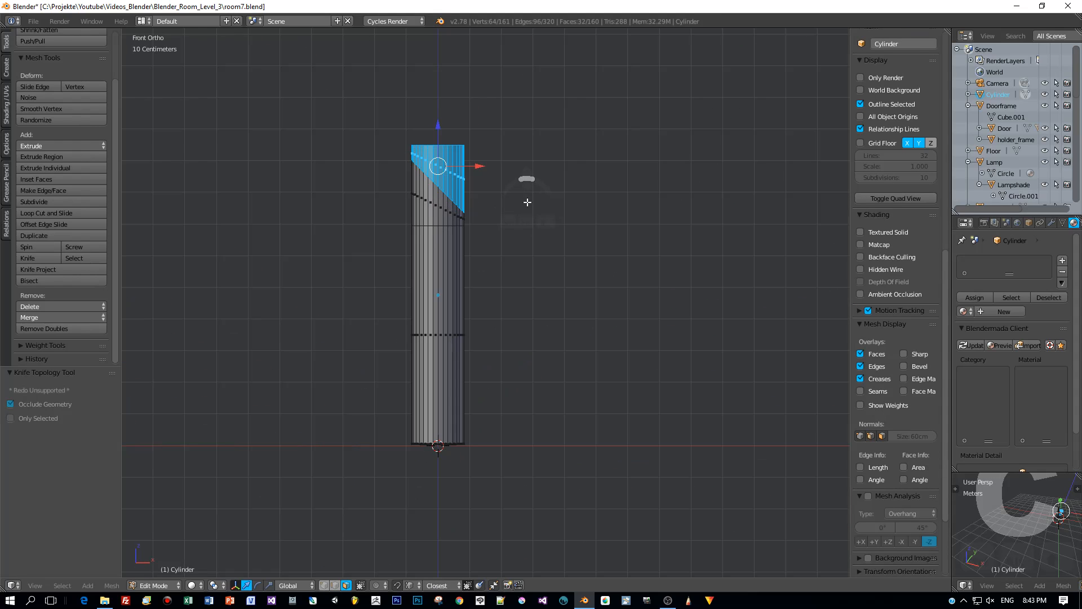
{"action": "mouse_move", "coordinate": [535, 245]}
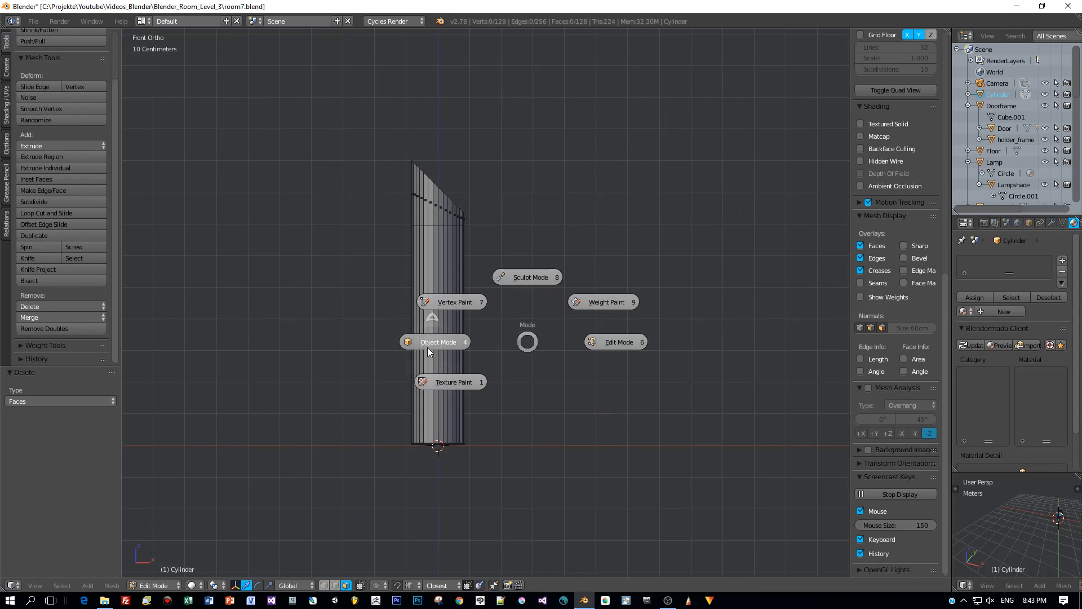
- Back in Object Mode, set snapping to vertices for placing the horizontal copy on the mitre
{"action": "left_click", "coordinate": [438, 341]}
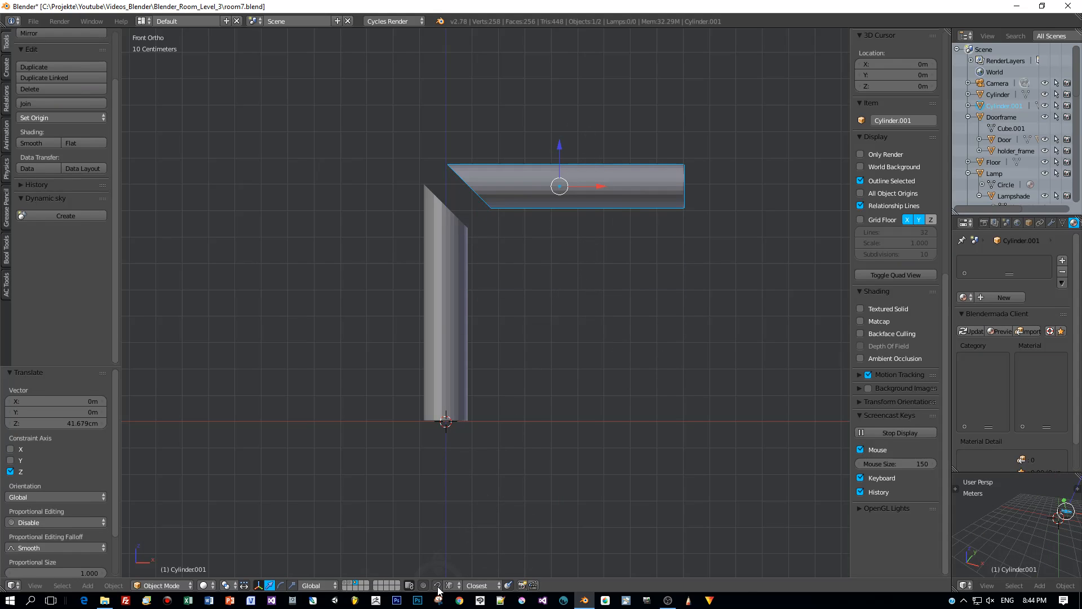
{"action": "left_click", "coordinate": [449, 585]}
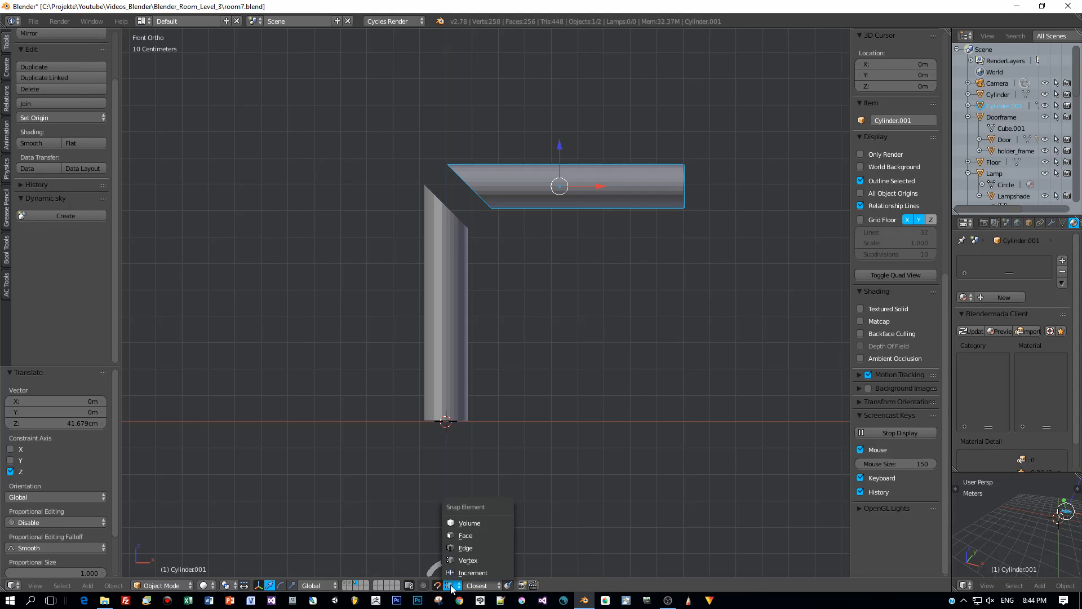
{"action": "left_click", "coordinate": [450, 586]}
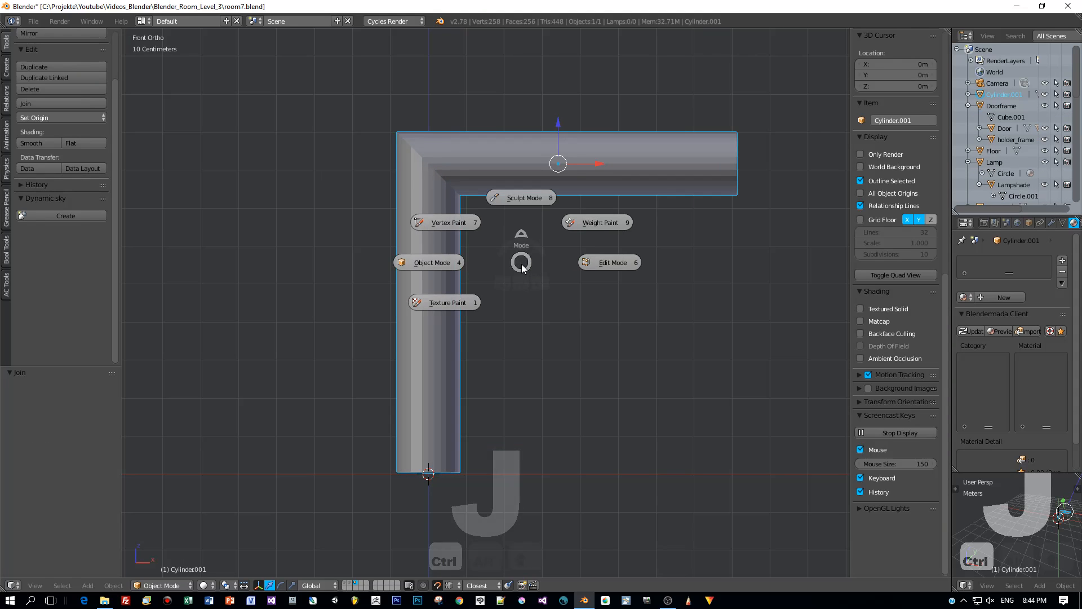
- Merge the doubled vertices at the pipe joint with Remove Doubles
{"action": "left_click", "coordinate": [610, 261]}
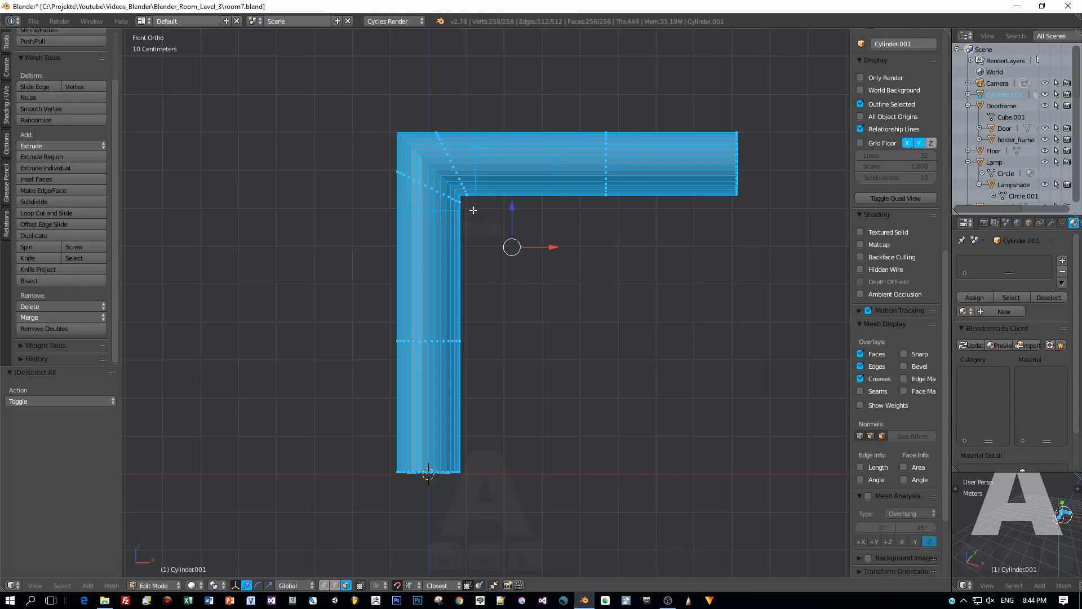
{"action": "left_click", "coordinate": [44, 328]}
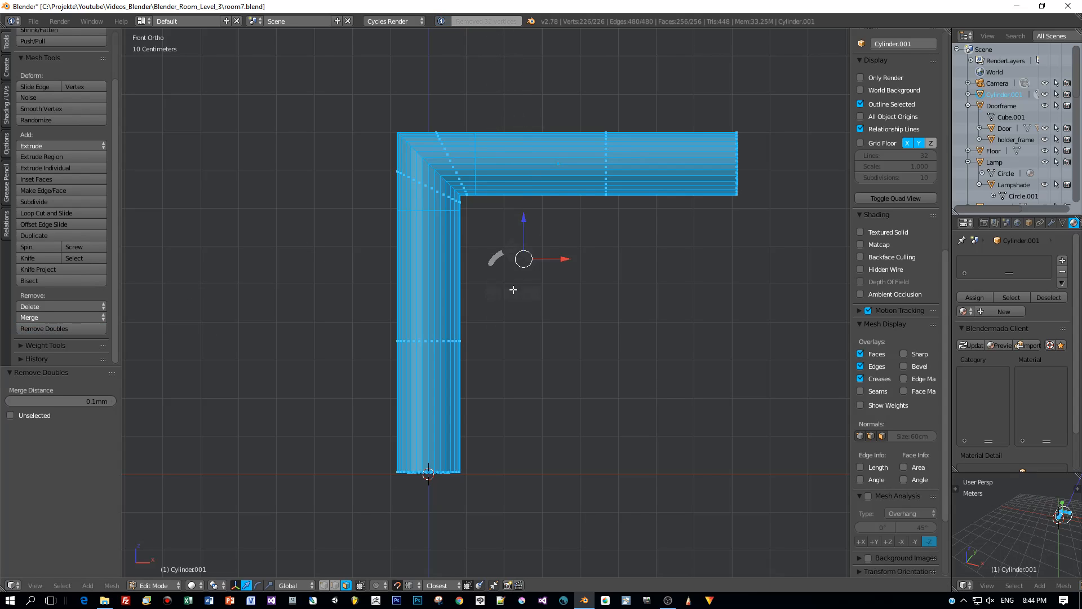
{"action": "key", "text": "Tab"}
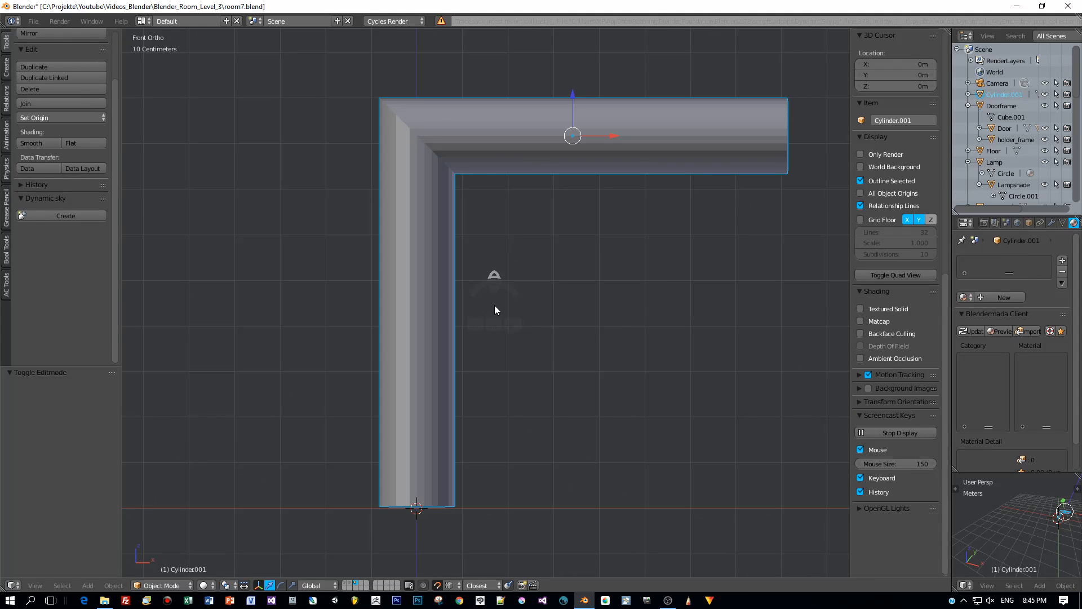
{"action": "key", "text": "Tab"}
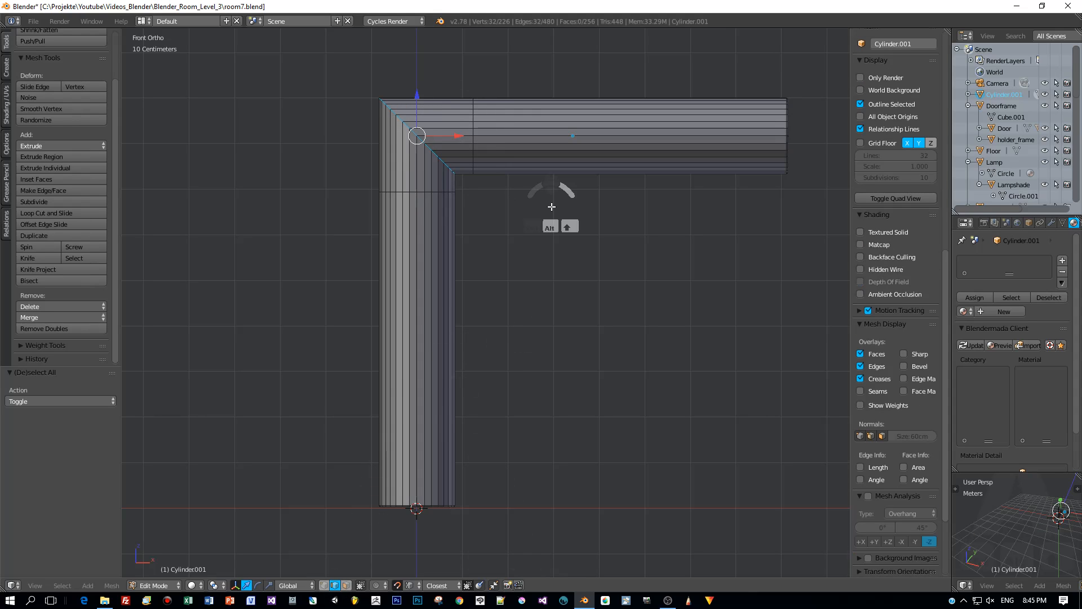
- Bevel the corner seam and give the pipe smooth shading in Object Mode
{"action": "key", "text": "b"}
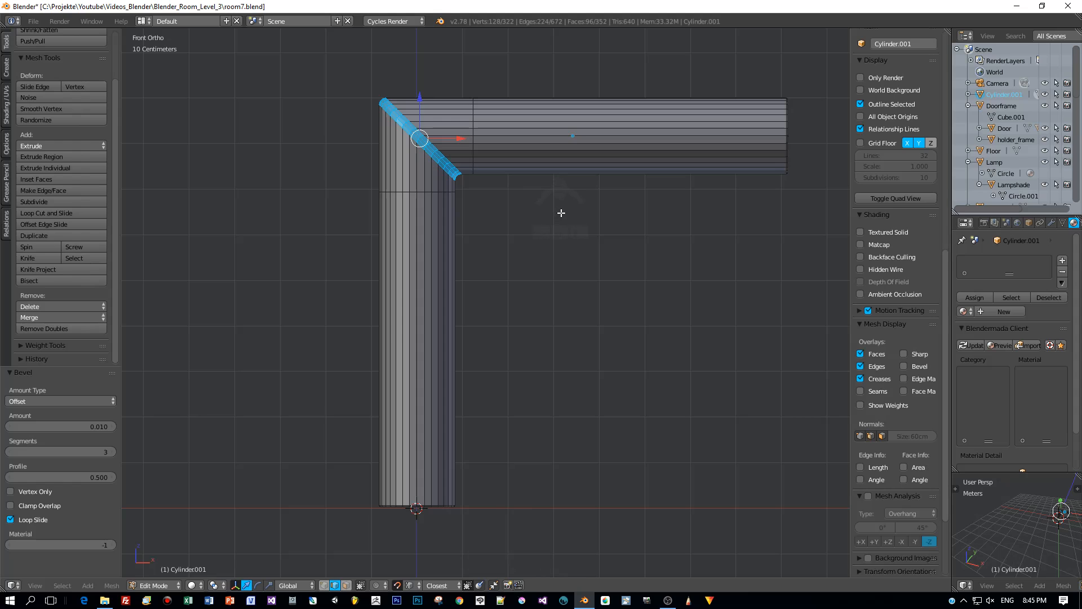
{"action": "key", "text": "Tab"}
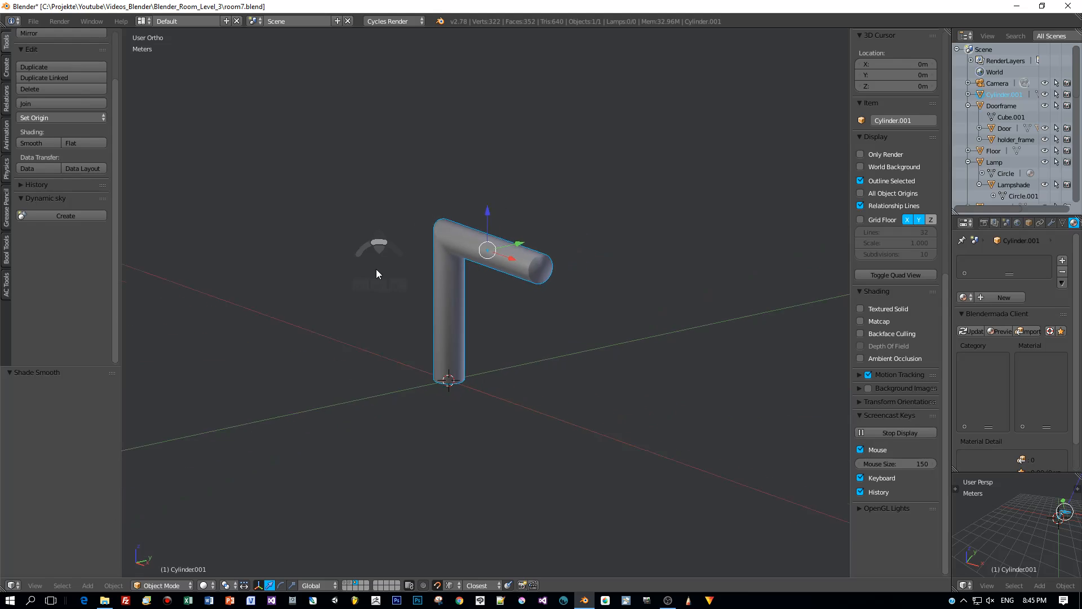
{"action": "scroll", "scroll_direction": "up", "scroll_amount": 3}
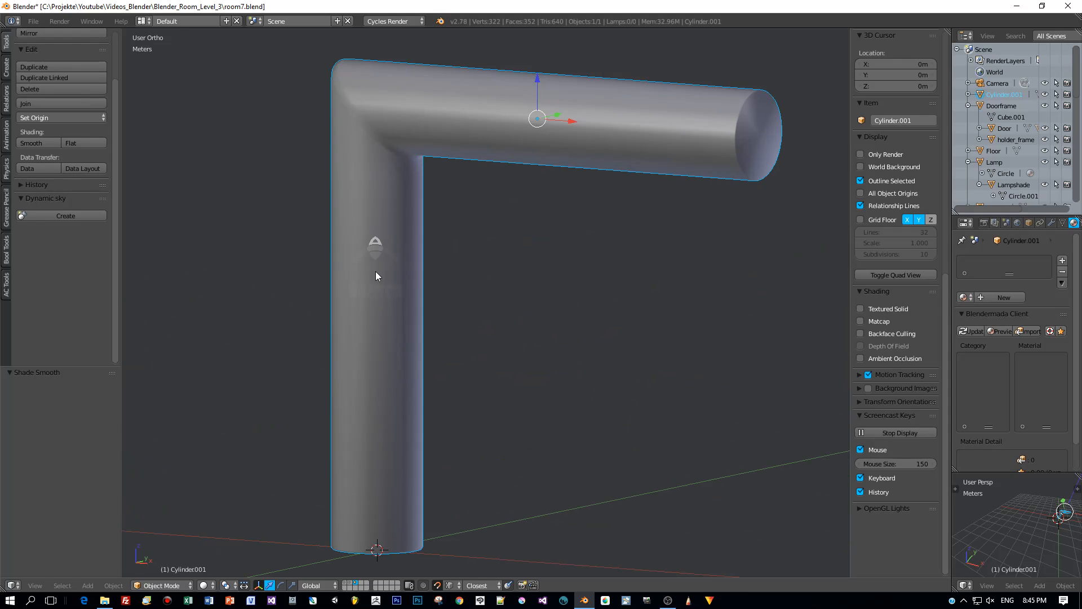
{"action": "left_click_drag", "start_coordinate": [376, 276], "coordinate": [459, 299]}
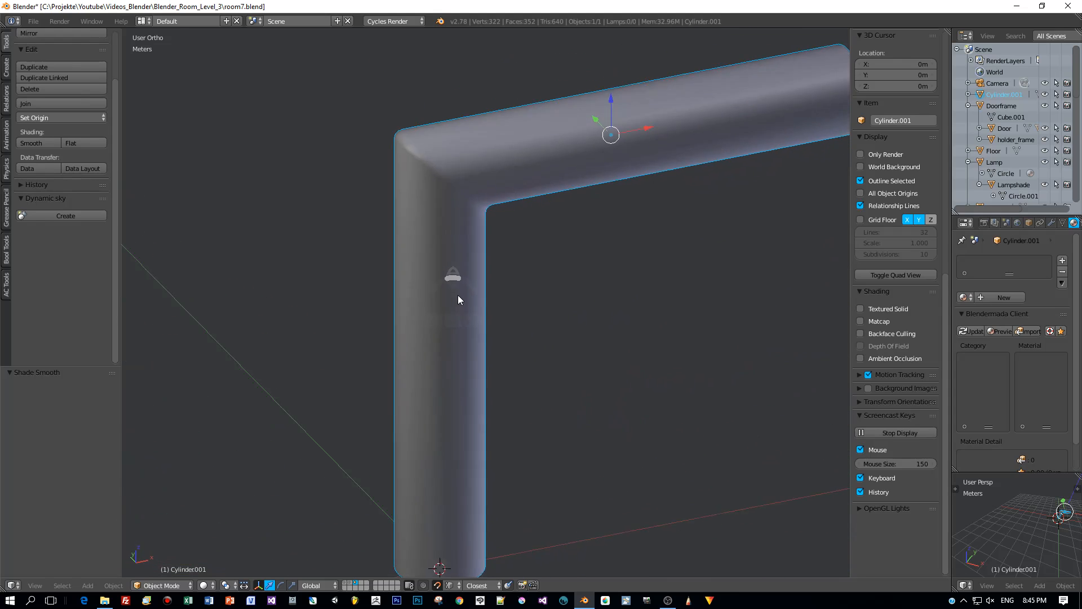
- Lengthen the horizontal arm's end ring, then set the origin to the pipe's geometry
{"action": "key", "text": "KP_1"}
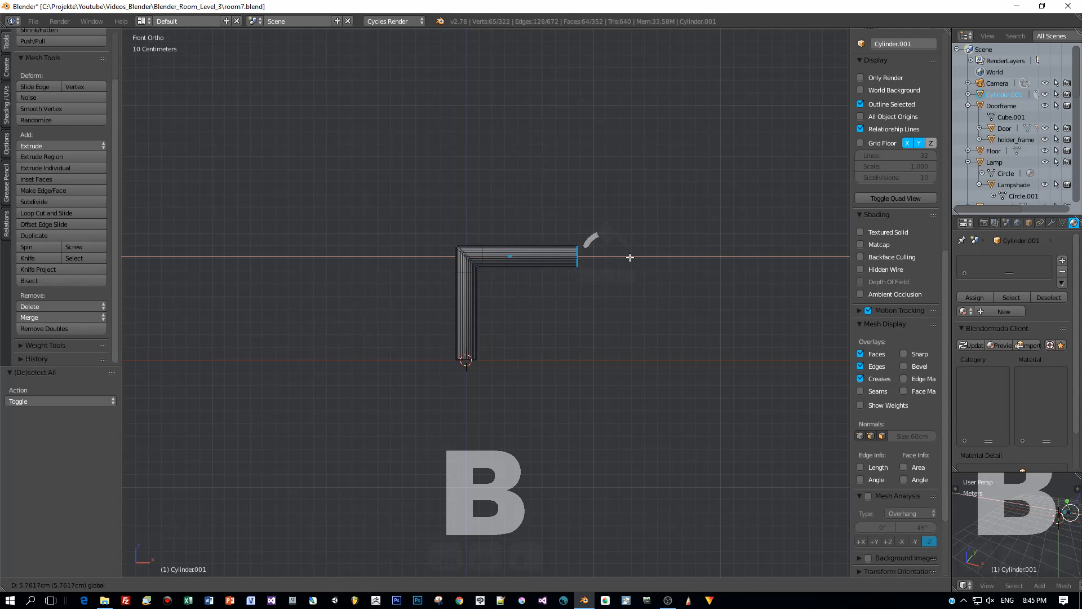
{"action": "left_click_drag", "start_coordinate": [576, 257], "coordinate": [721, 257]}
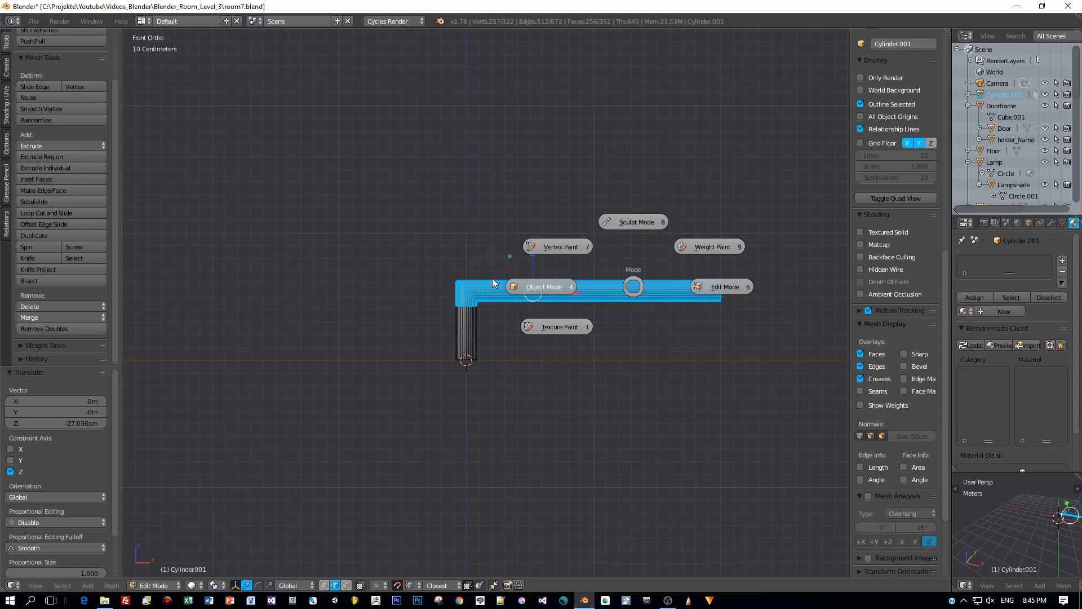
{"action": "left_click", "coordinate": [544, 286]}
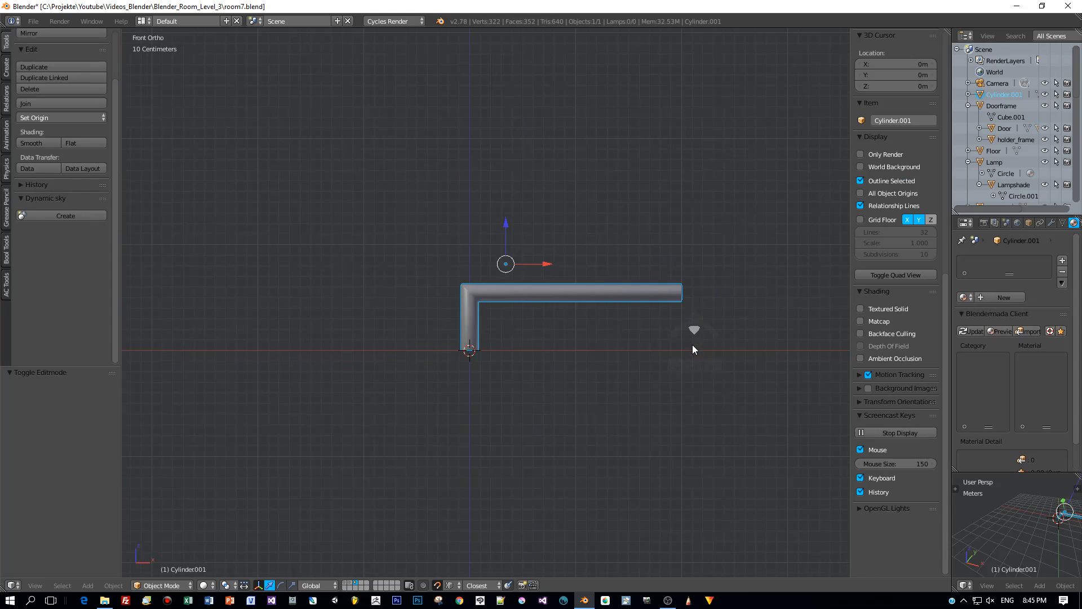
{"action": "key", "text": "shift+ctrl+alt+c"}
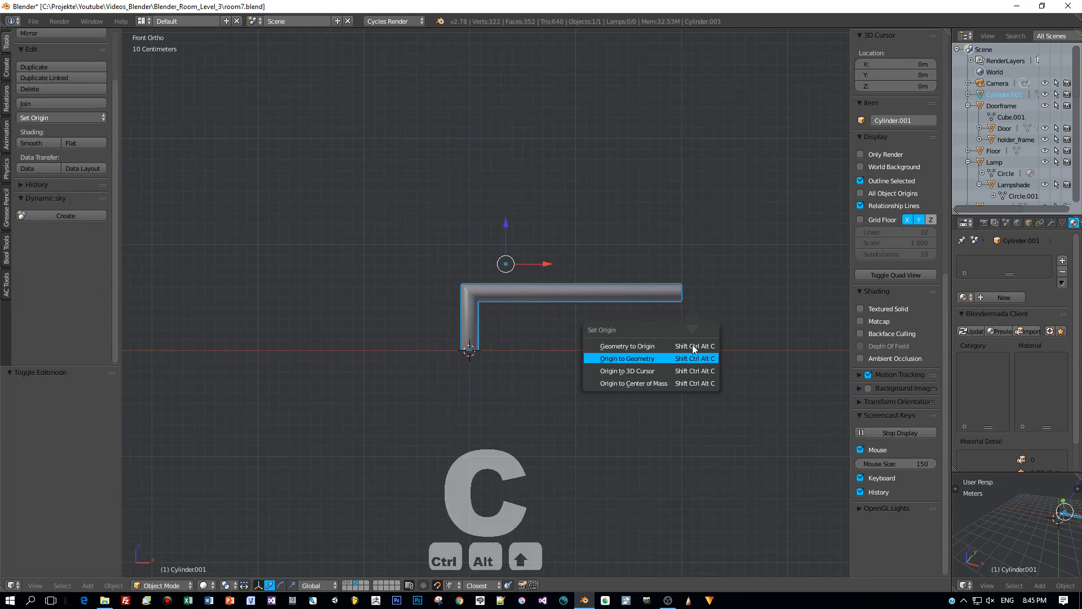
{"action": "left_click", "coordinate": [628, 359]}
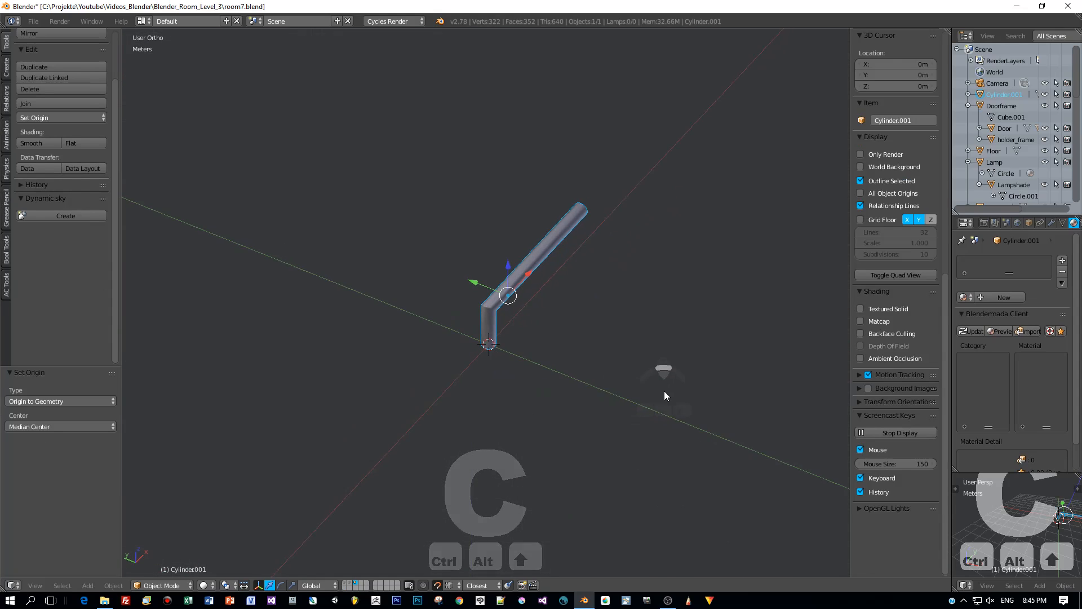